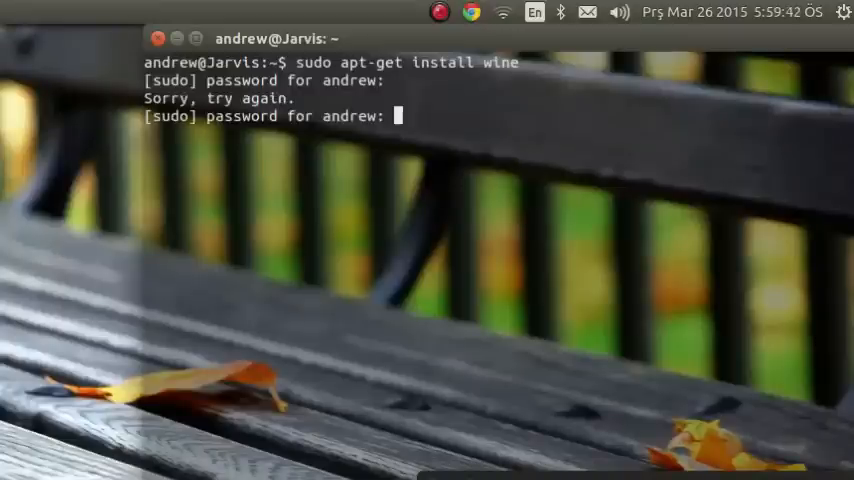
Authorize the Wine install with the sudo password and confirm the download with y.
key(Return)
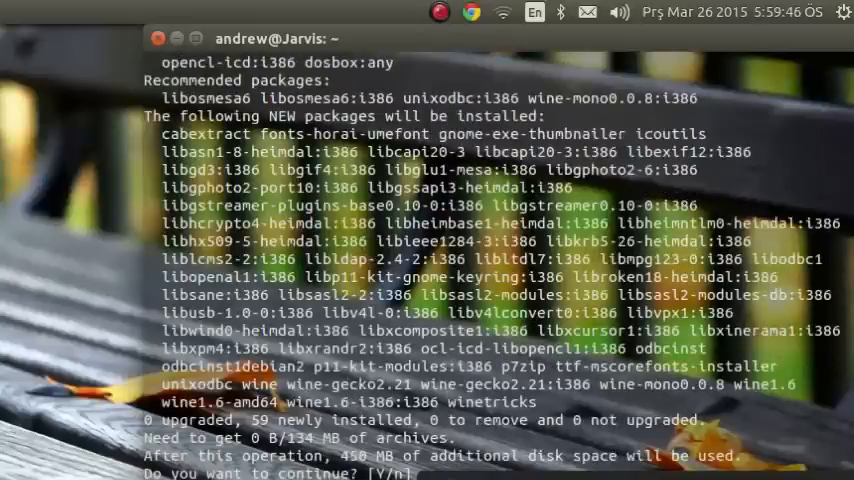
text(y)
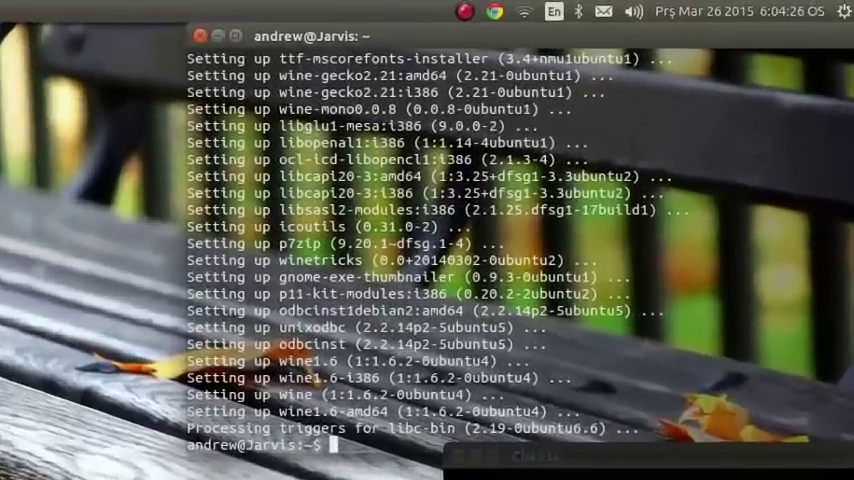
Run sudo apt-get install playonlinux, then begin a wine --version check.
text(sudp)
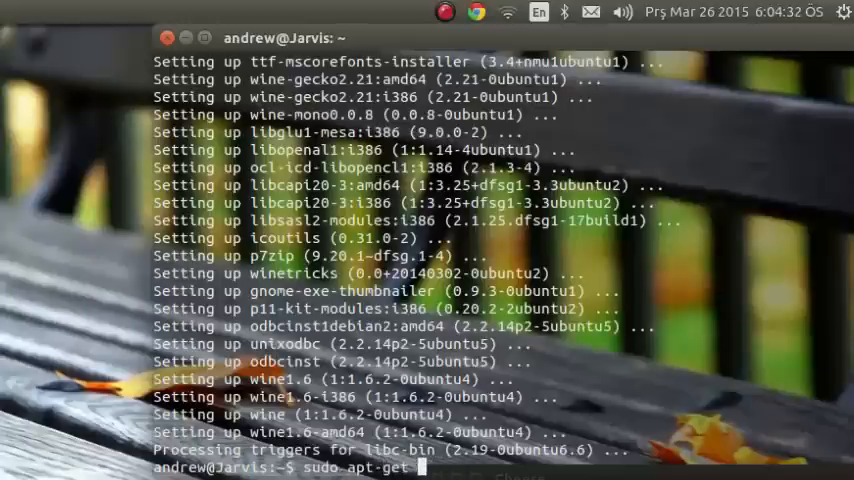
text(install)
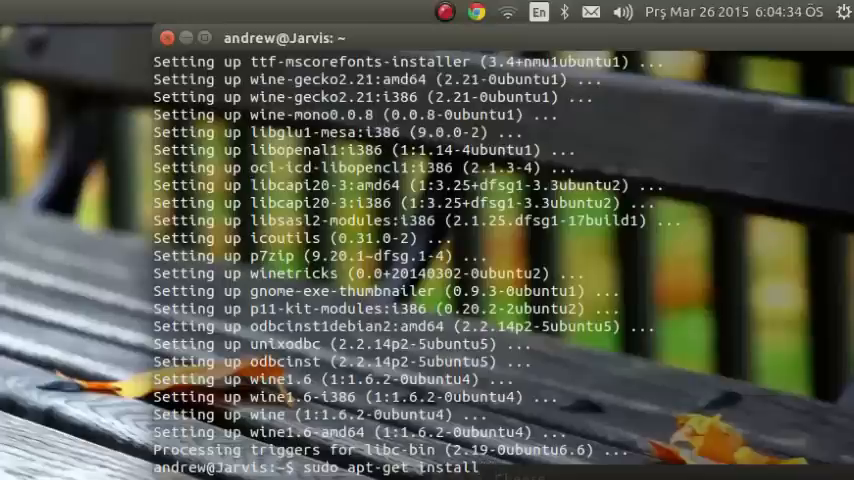
text(playone)
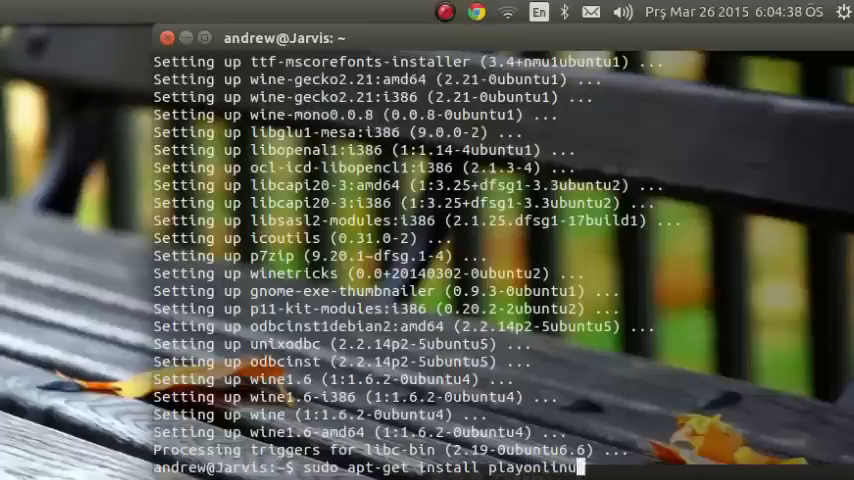
key(Return)
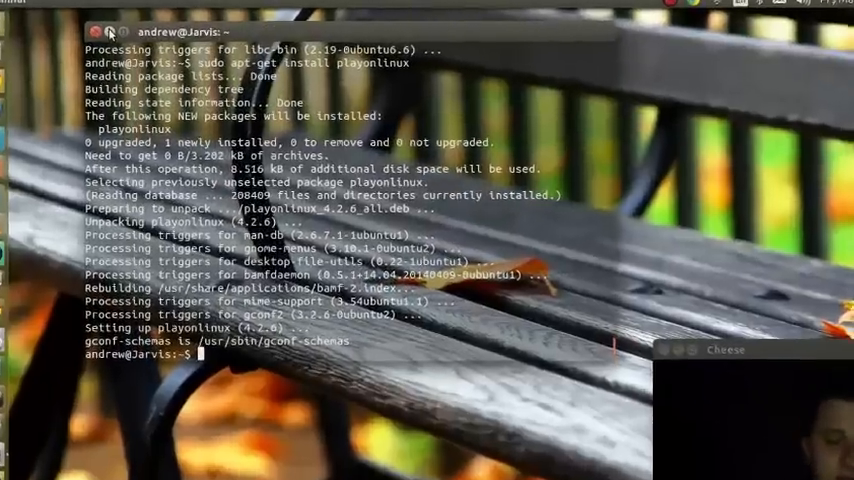
text(wine --version)
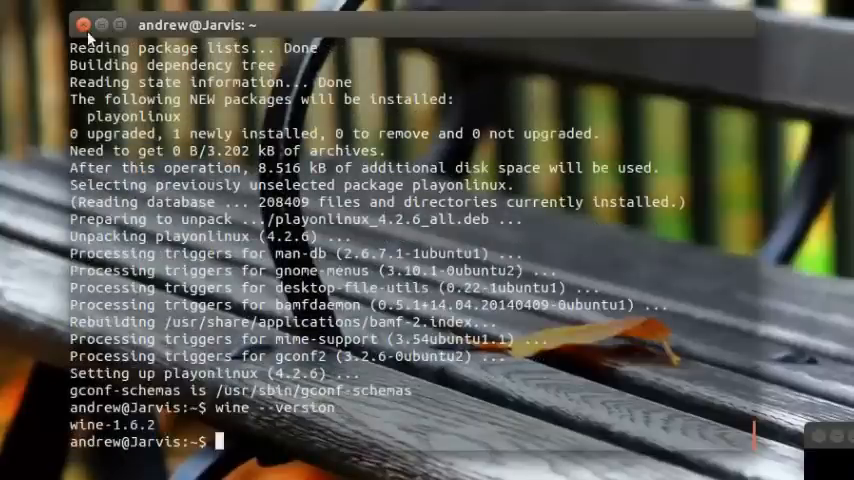
Run sudo apt-get update to refresh package lists, then start a sudo apt-get upgrade command.
text(sudo)
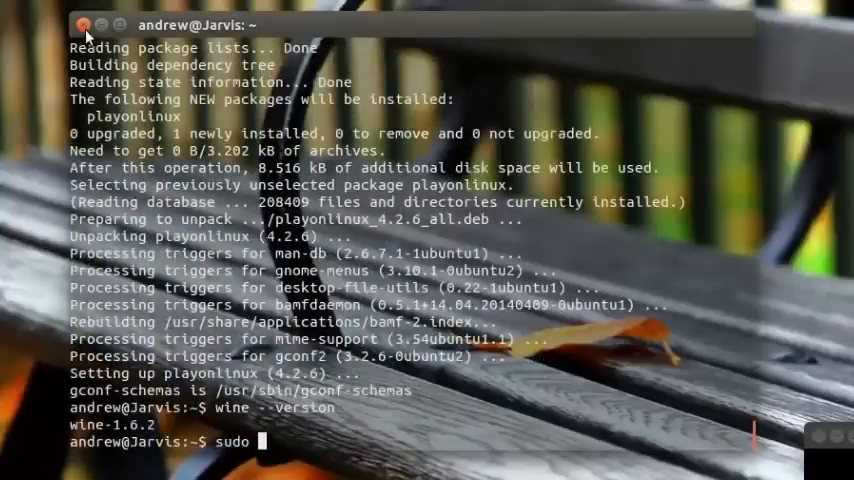
text(apt-get)
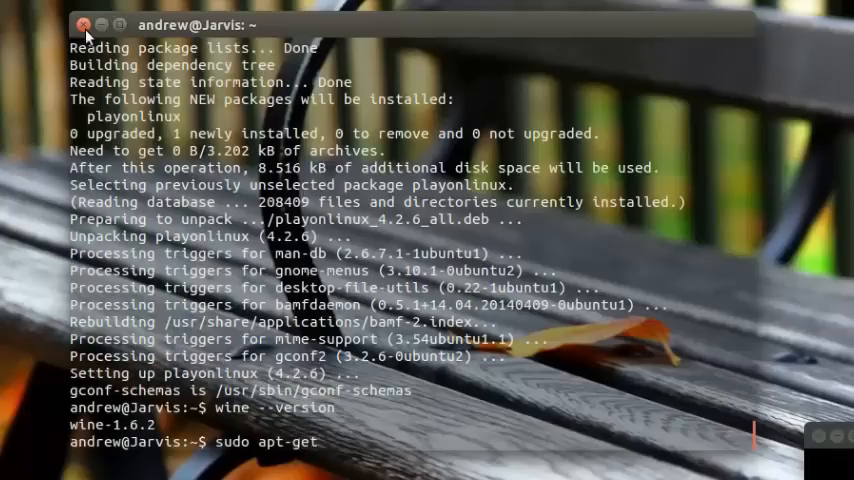
key(Return)
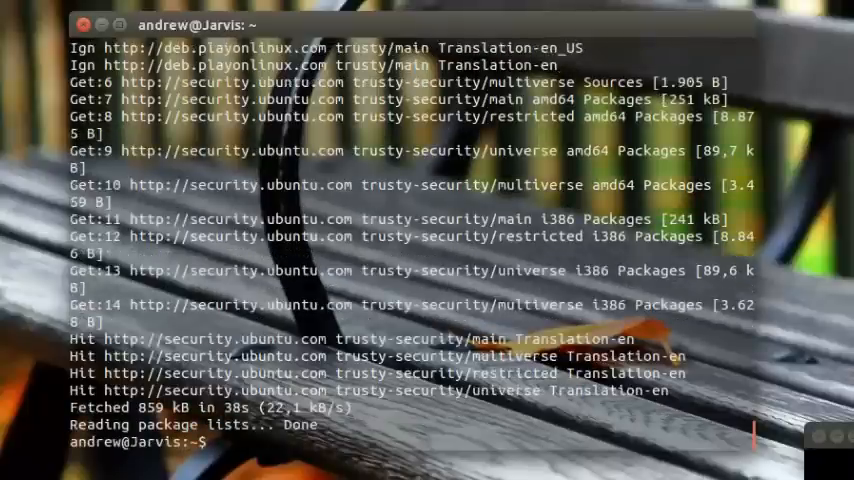
text(sudo apt-get)
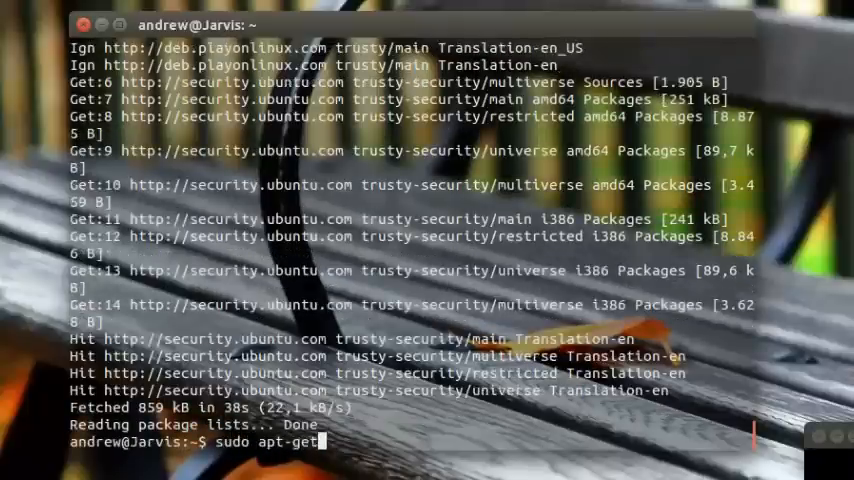
text(upgra)
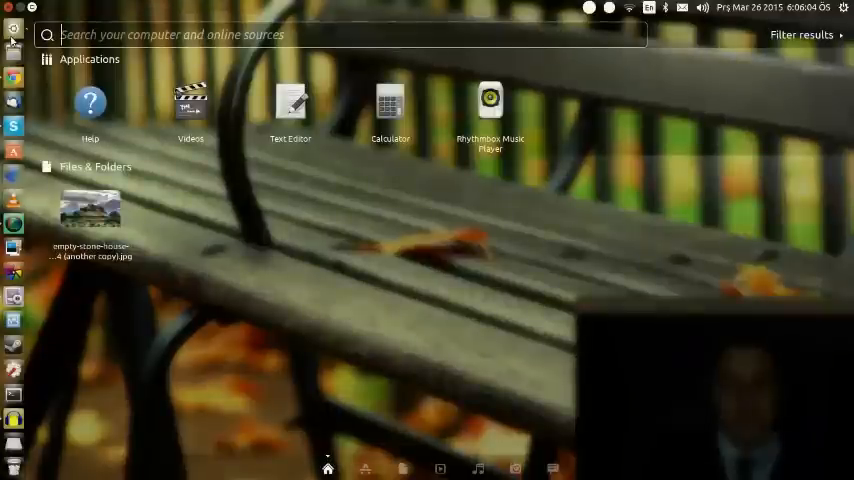
Search the Dash for 'play', then open the Home folder from the Files launcher.
text(play)
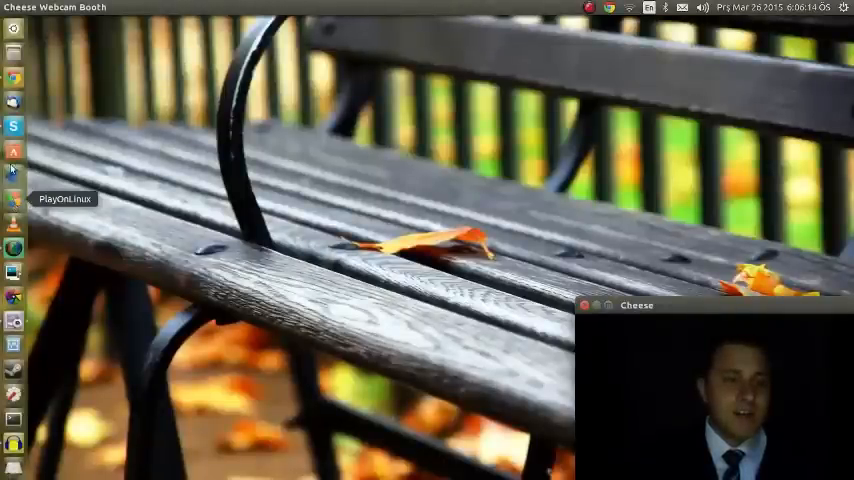
click(14, 245)
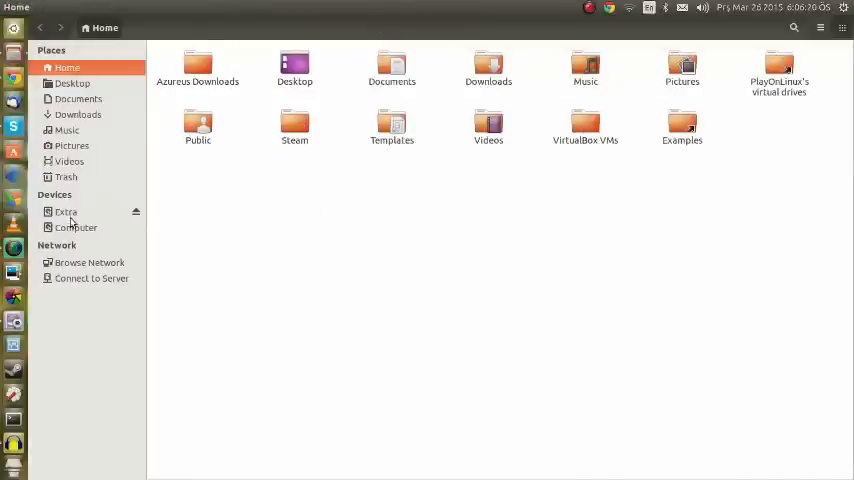
Browse the Extra drive and open the Office Professional Plus ISO in Archive Manager.
click(65, 212)
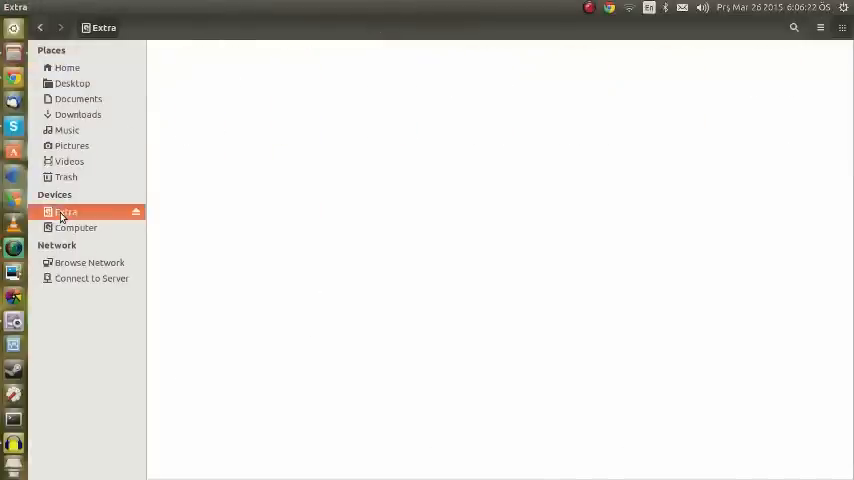
click(65, 212)
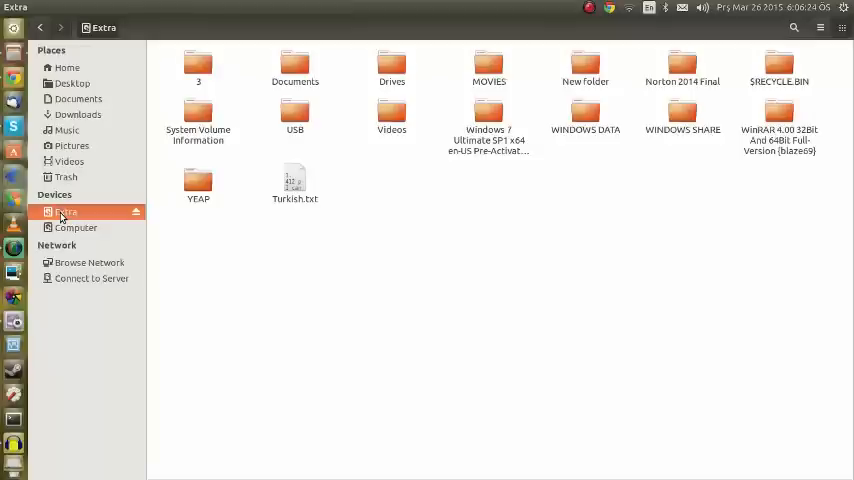
mouse_move(72, 100)
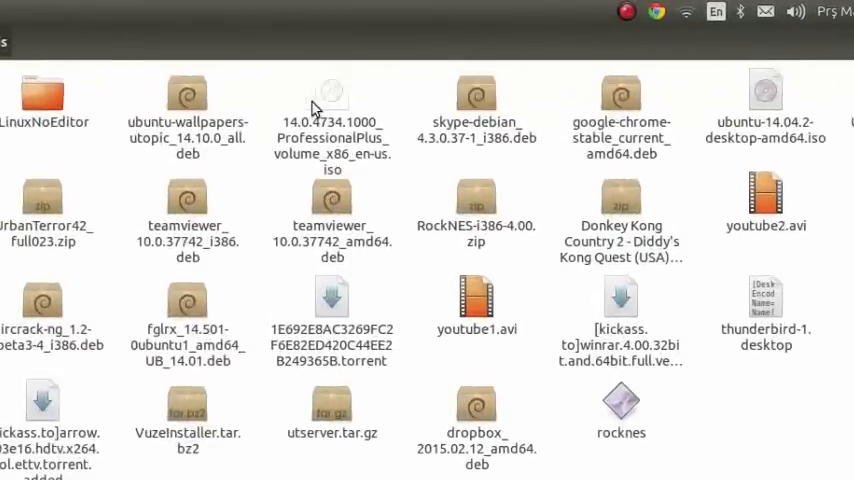
right_click(327, 100)
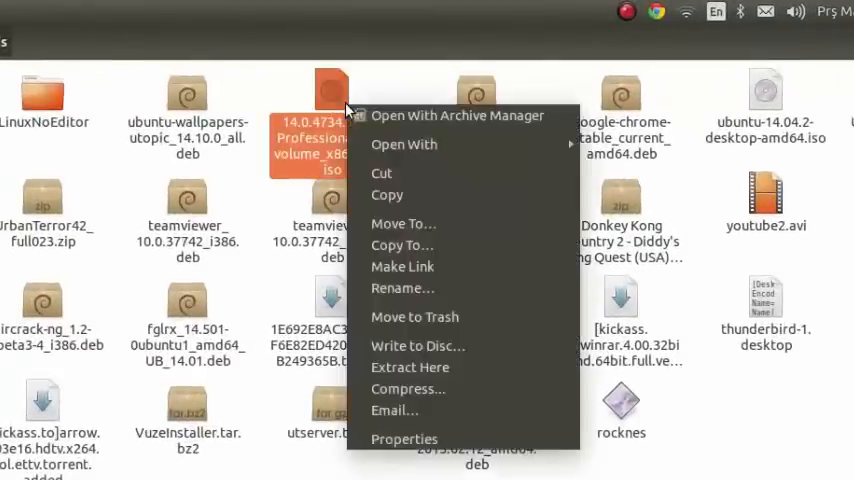
click(635, 165)
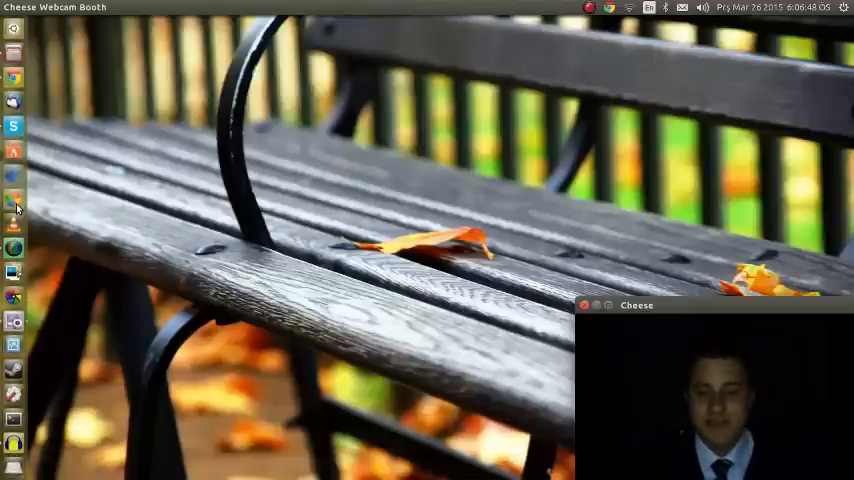
Launch PlayOnLinux and select Microsoft Office 2010 under the Office install category.
click(14, 200)
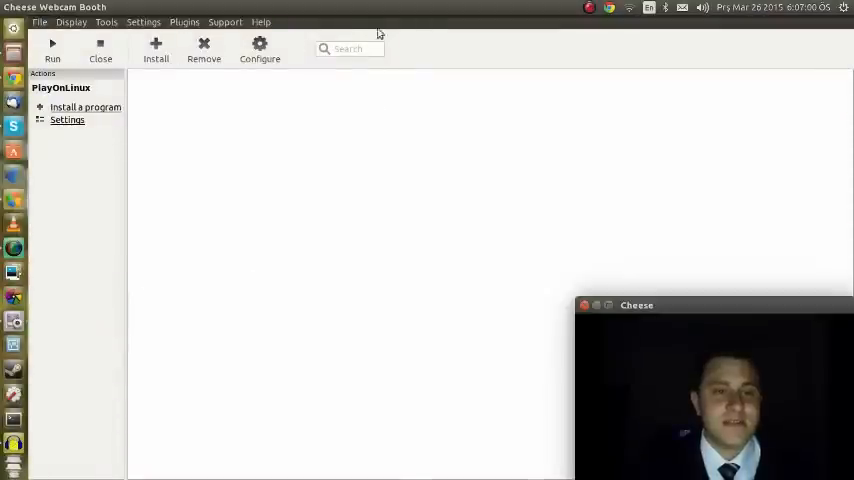
click(584, 305)
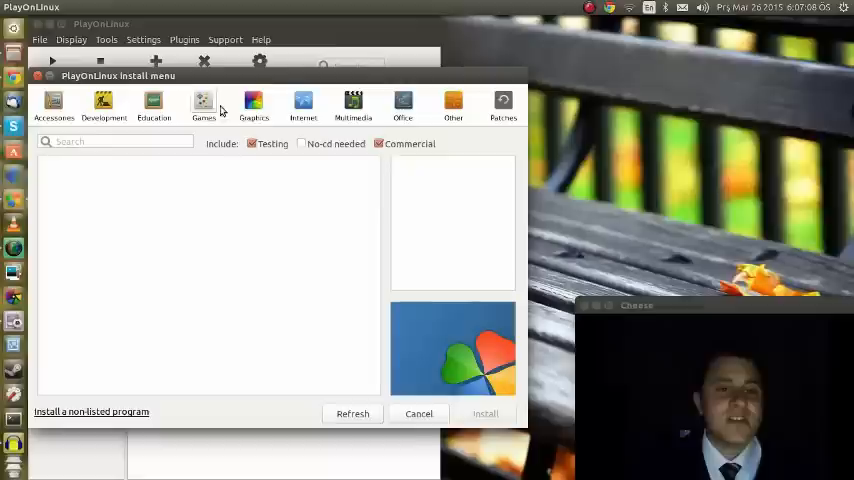
click(203, 103)
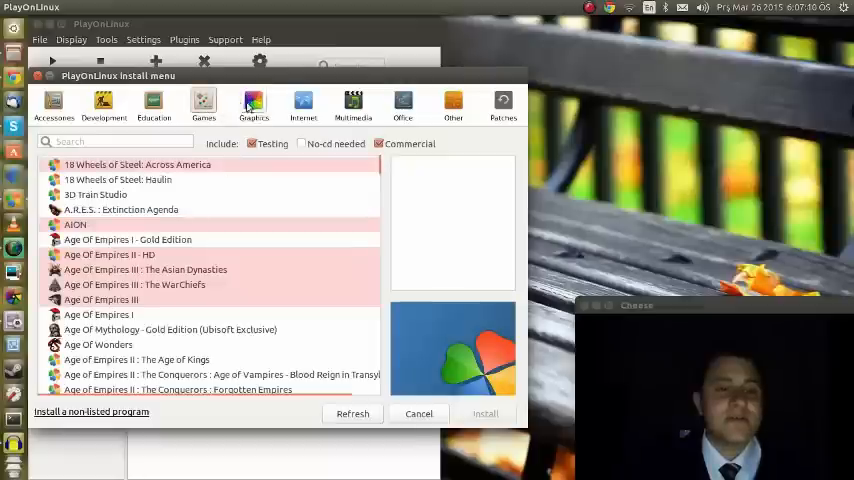
click(403, 104)
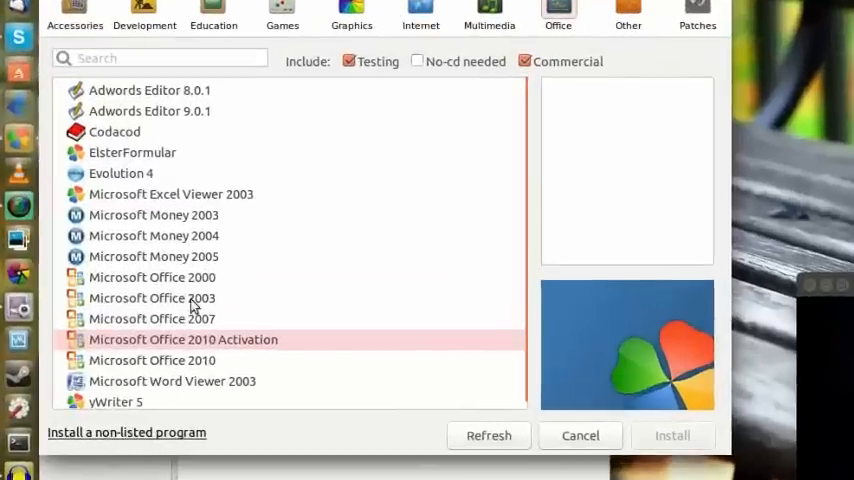
click(152, 360)
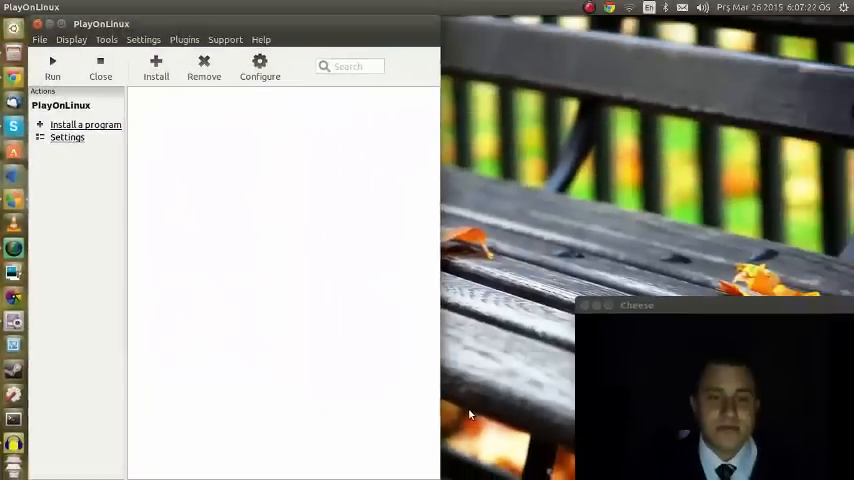
Choose setup.exe from the OFFICE14 disc as the wizard's setup file and run it.
click(85, 124)
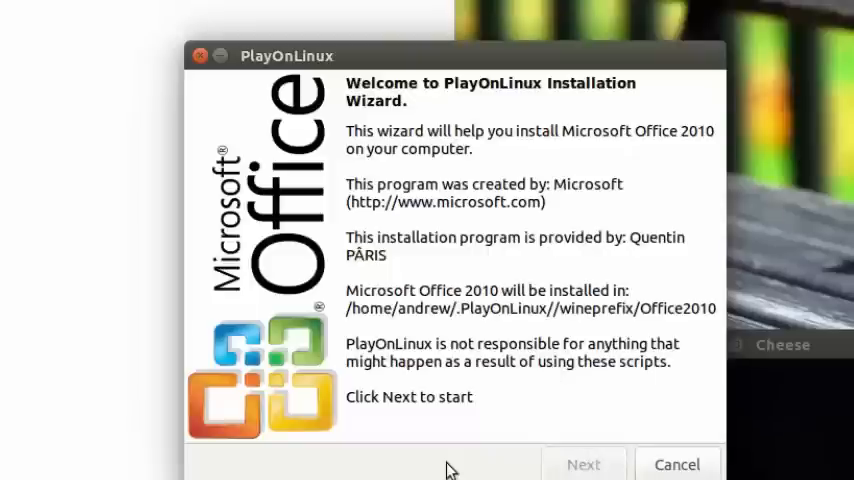
click(584, 464)
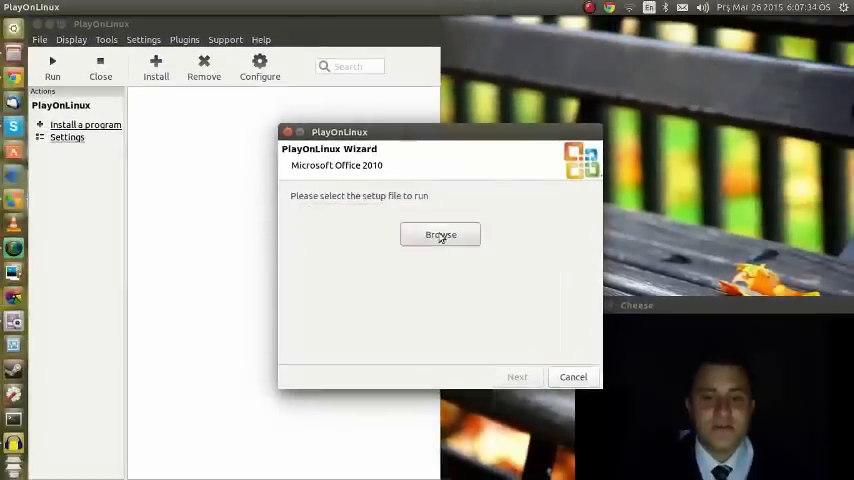
click(440, 234)
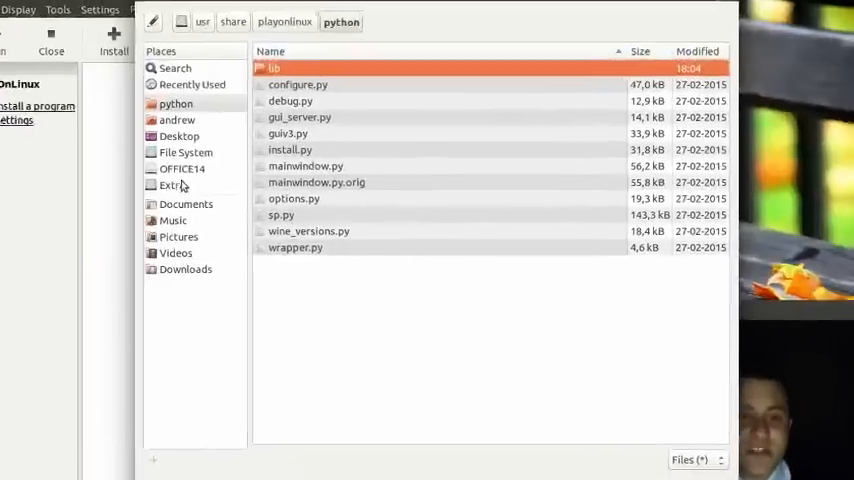
click(181, 169)
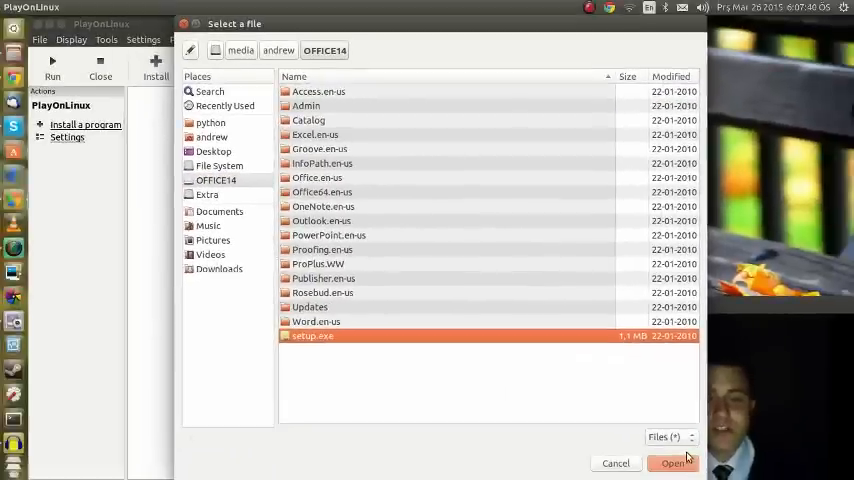
click(685, 463)
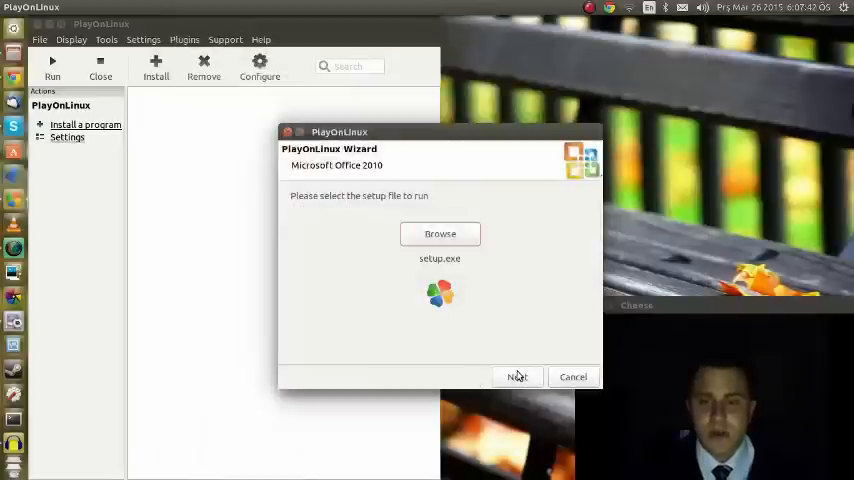
click(517, 376)
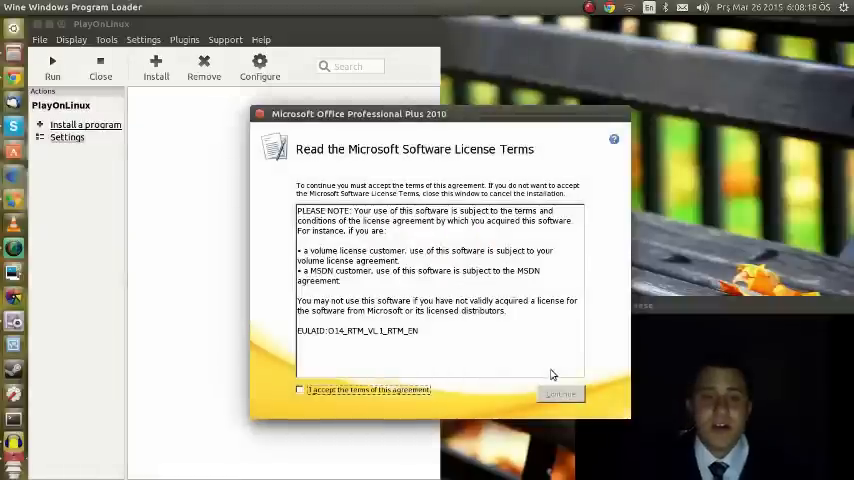
Accept the Office 2010 license terms and pick the default Install Now option.
click(561, 392)
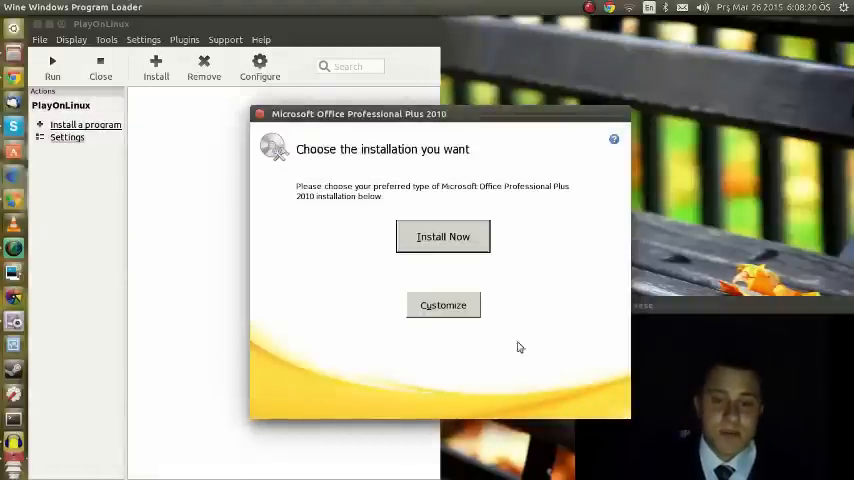
click(443, 236)
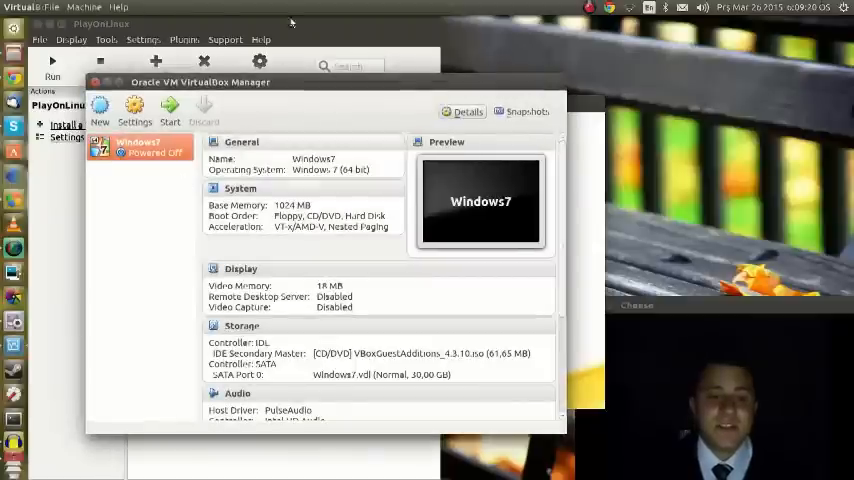
mouse_move(170, 108)
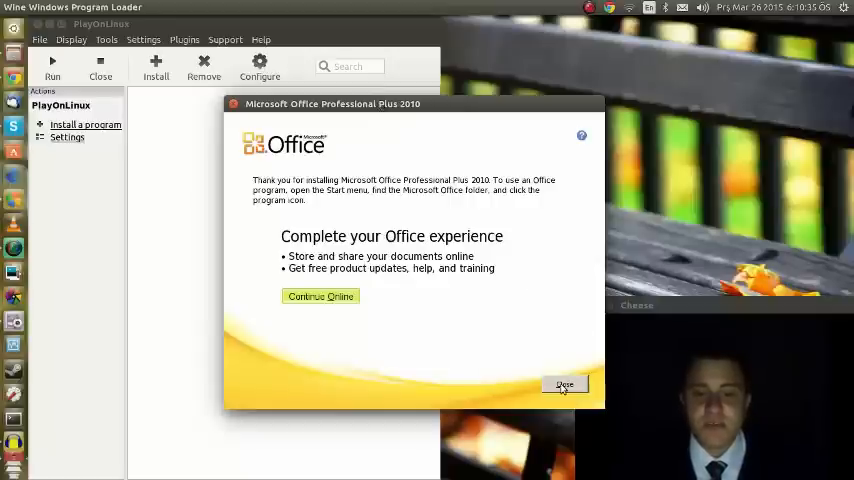
Close the completed Office Professional Plus 2010 installer window.
click(564, 384)
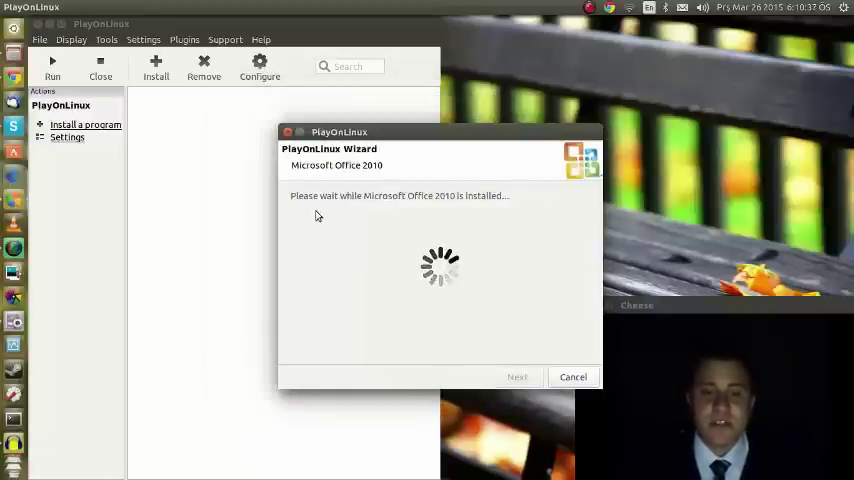
mouse_move(430, 211)
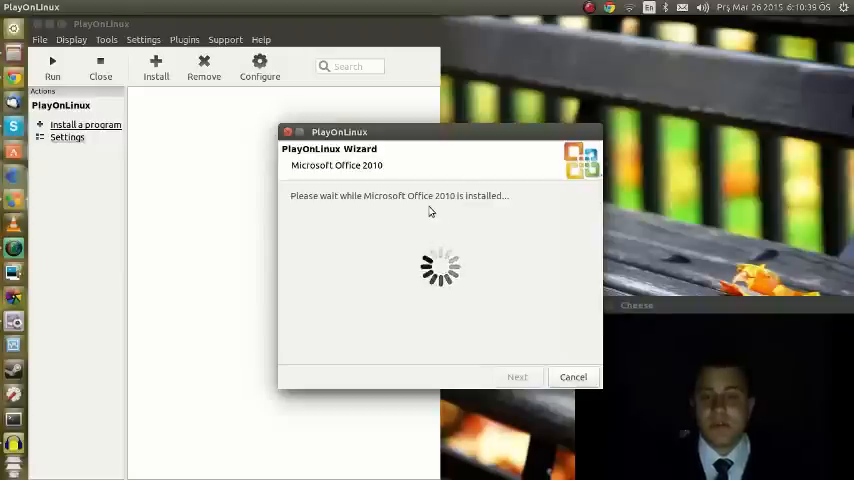
mouse_move(385, 406)
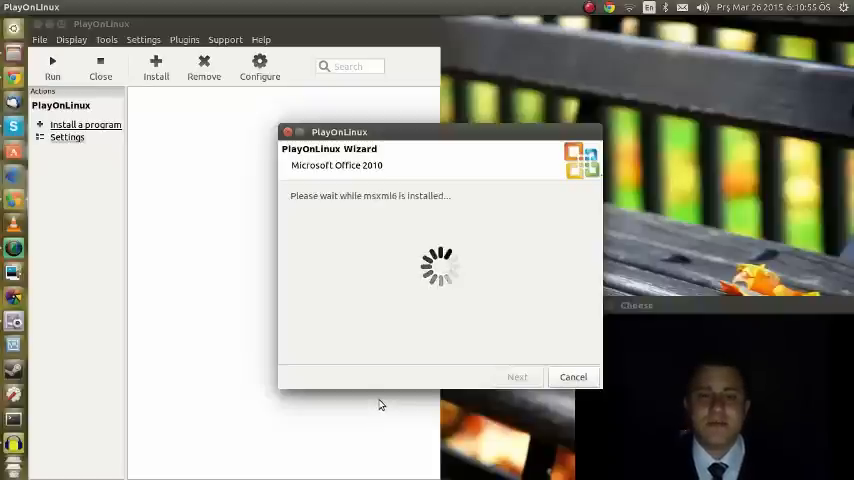
mouse_move(371, 202)
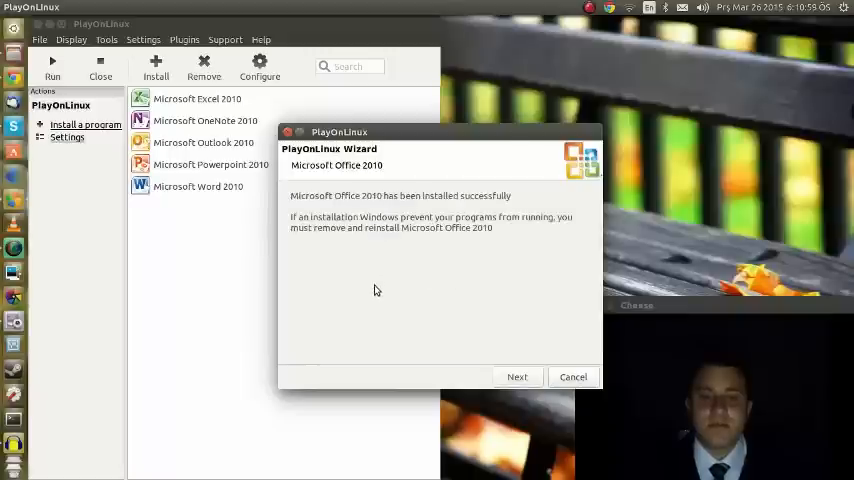
mouse_move(483, 349)
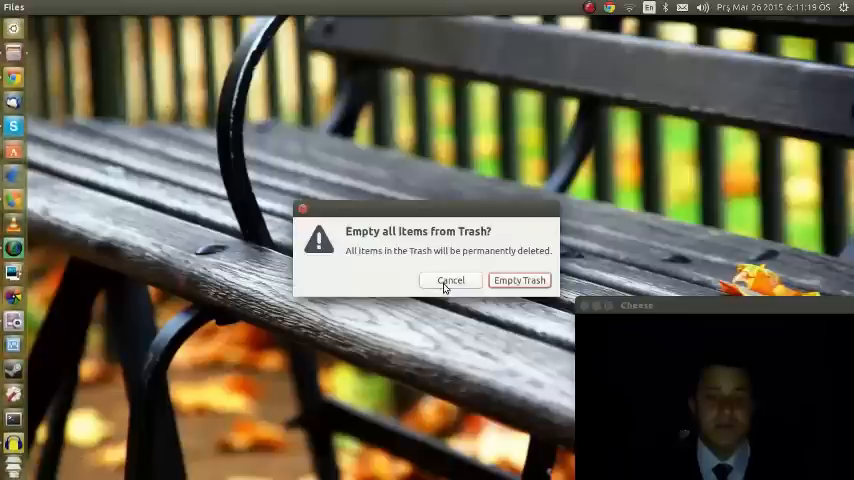
Cancel the 'Empty all Items from Trash?' prompt and open a new Files window.
click(450, 280)
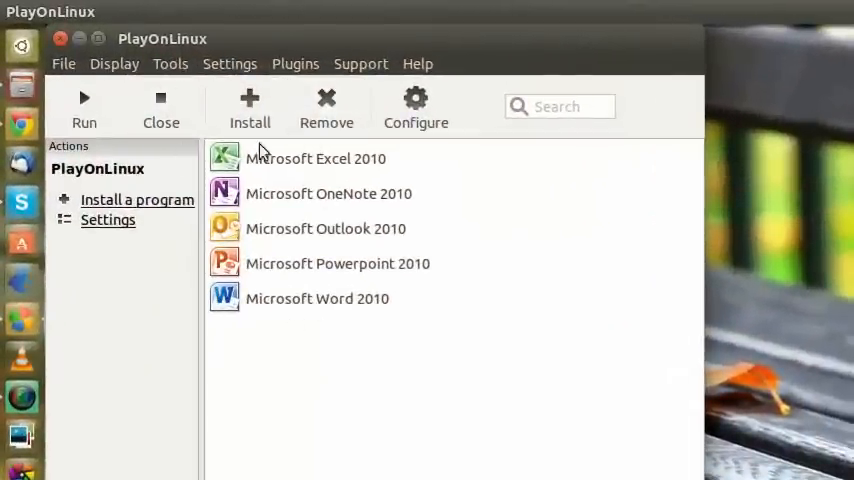
click(13, 85)
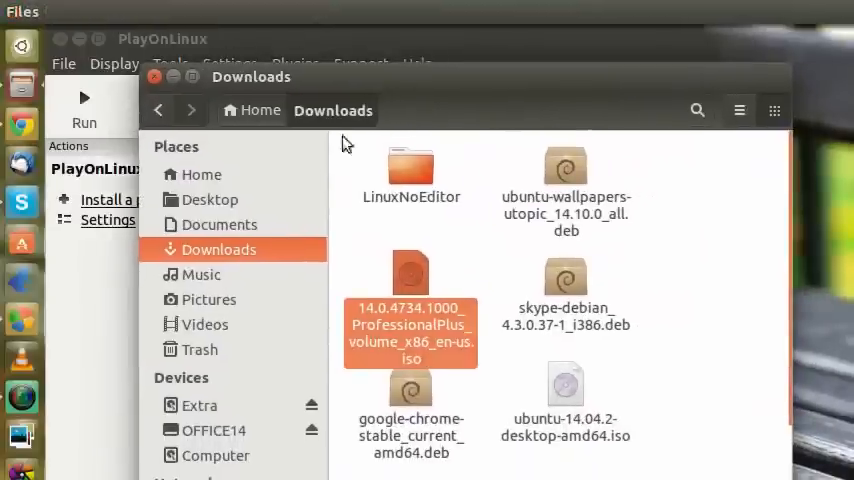
click(219, 224)
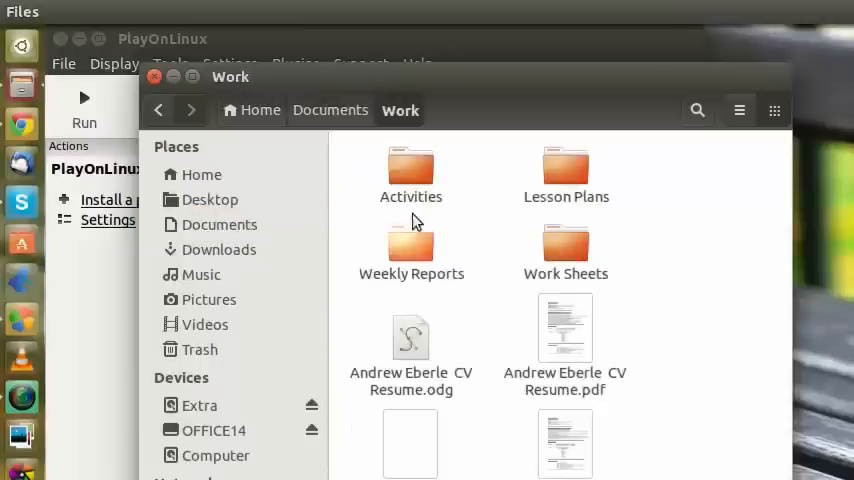
double_click(565, 245)
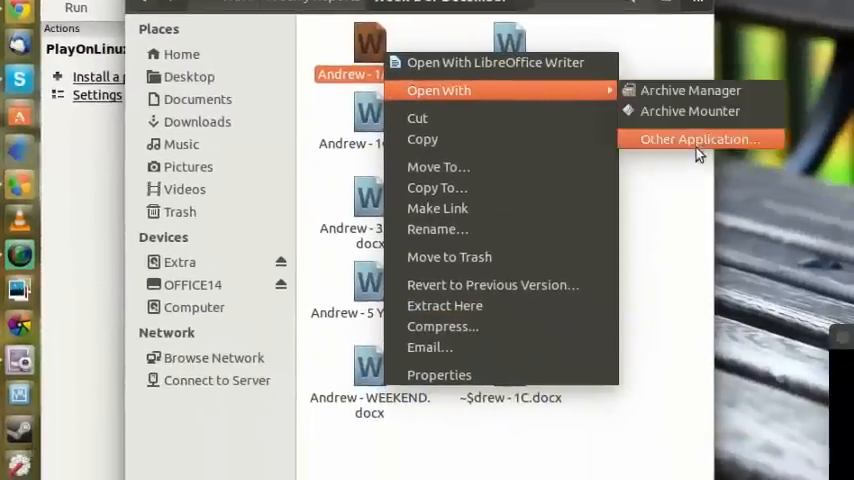
click(699, 139)
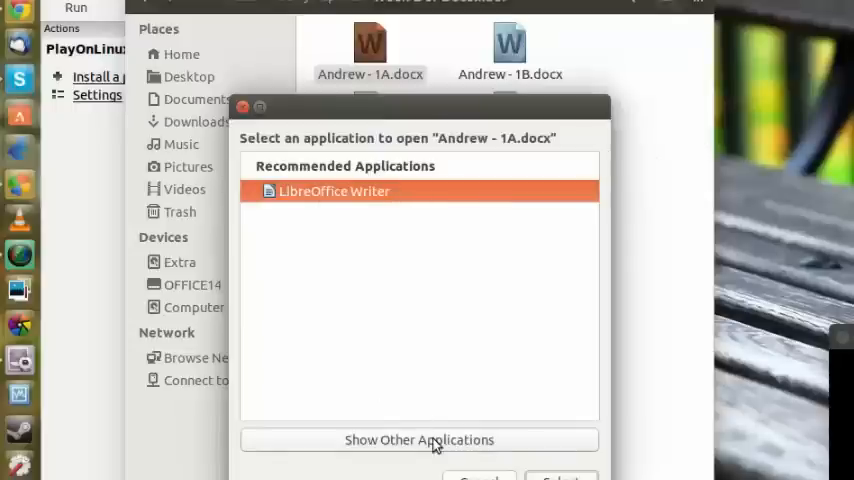
mouse_move(416, 250)
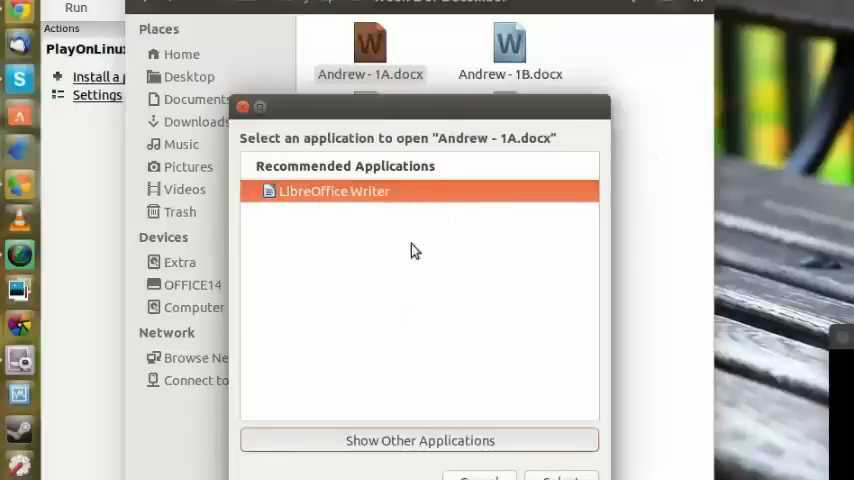
click(418, 440)
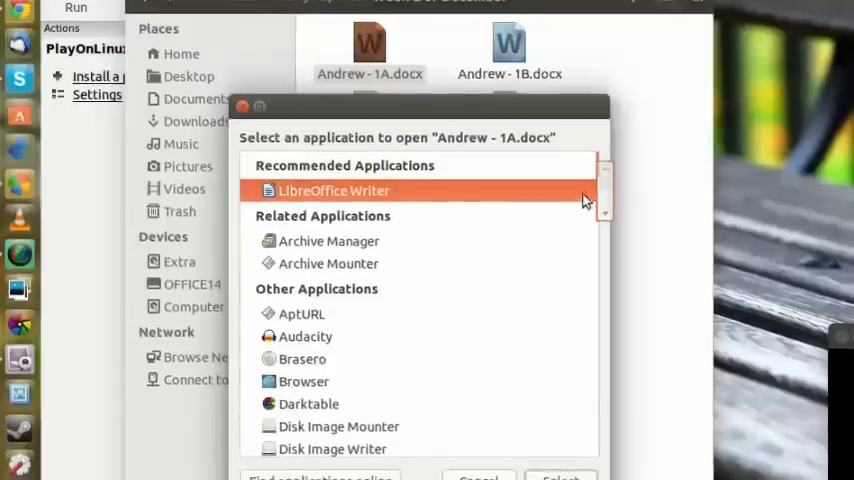
scroll(down, 3)
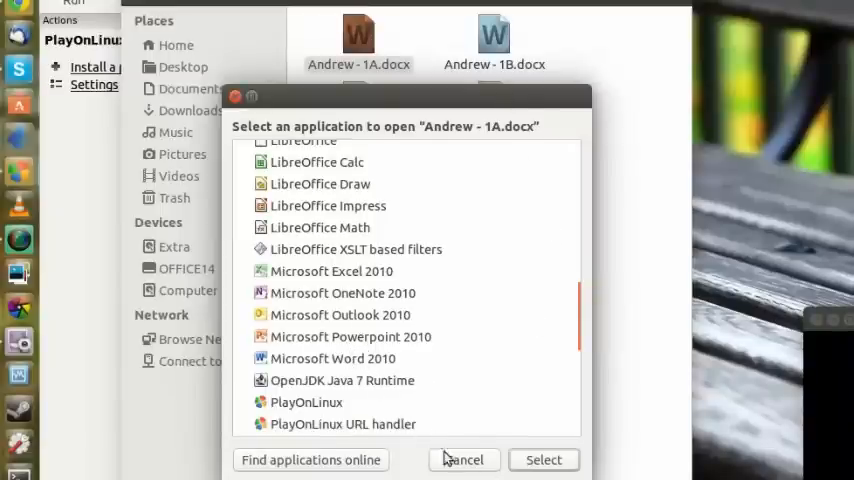
click(464, 460)
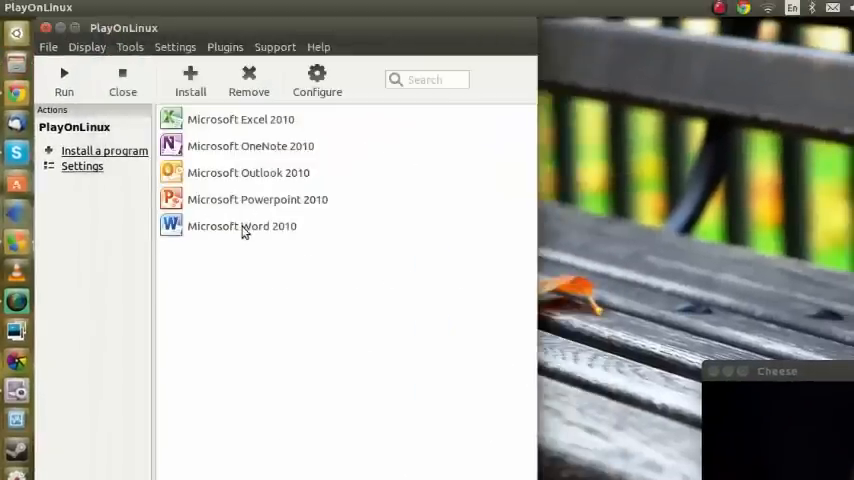
Launch Microsoft Word 2010 from the PlayOnLinux application list.
click(242, 225)
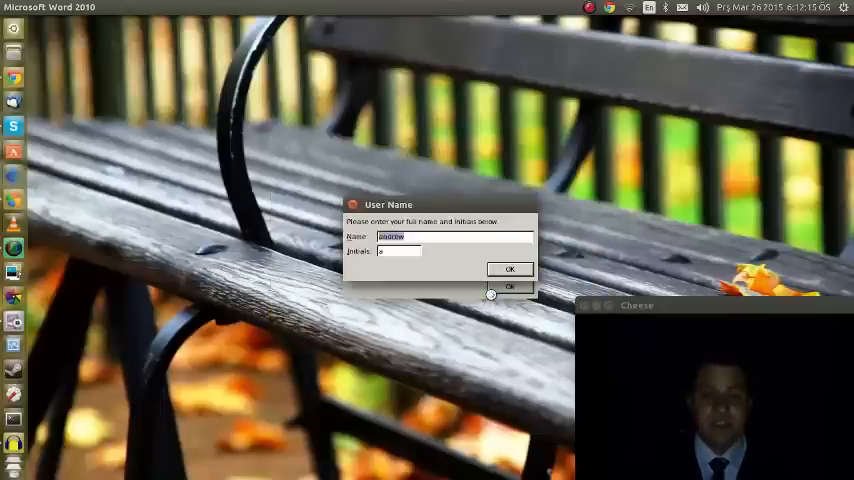
mouse_move(472, 251)
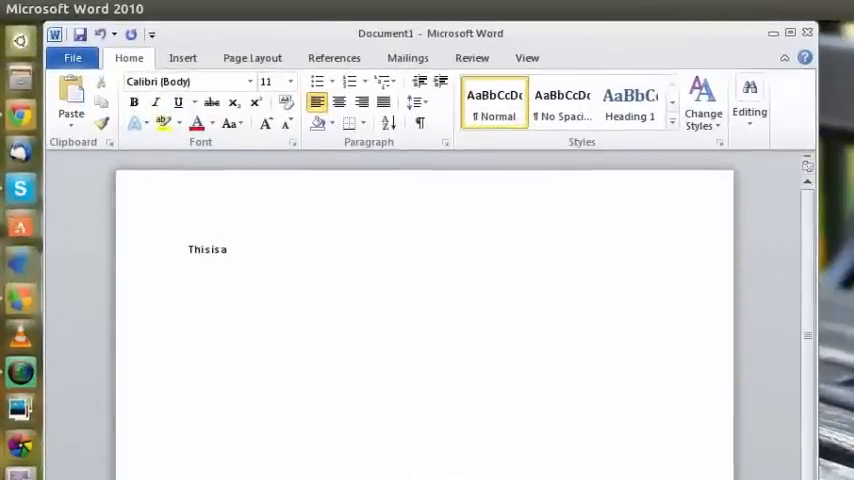
Type 'This is a test' as the document's first line and show the Insert ribbon.
text(test)
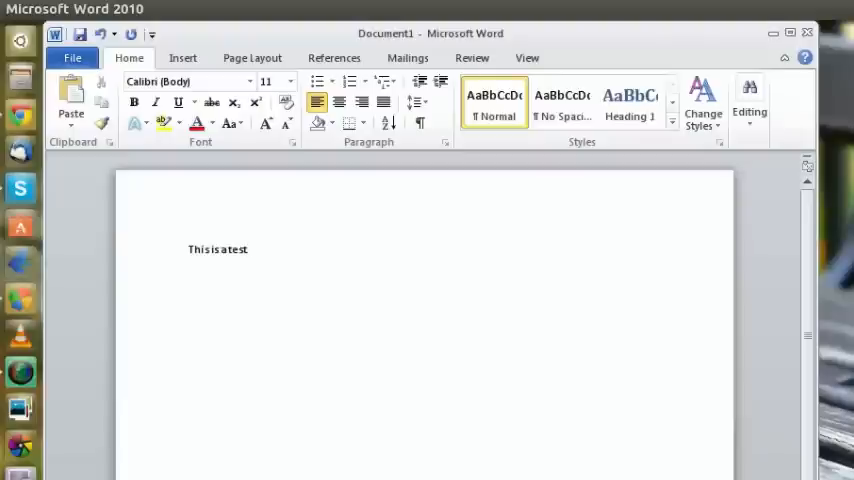
text(Ksajhflsbfshdglih)
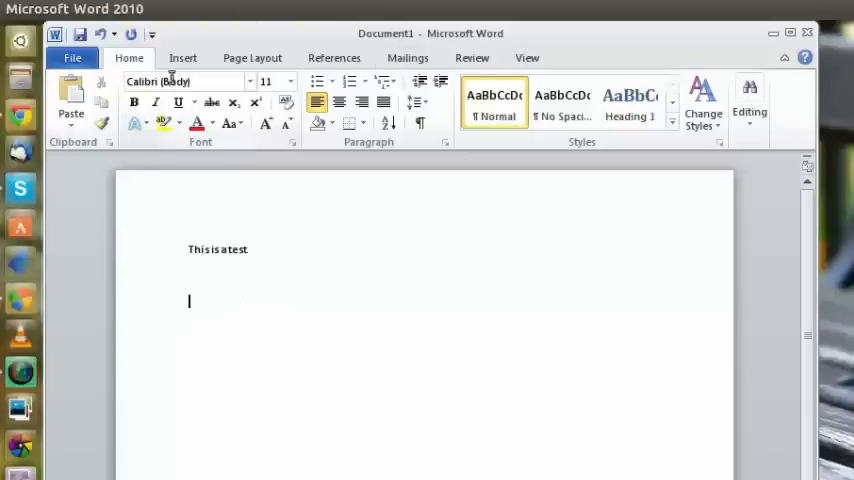
click(211, 95)
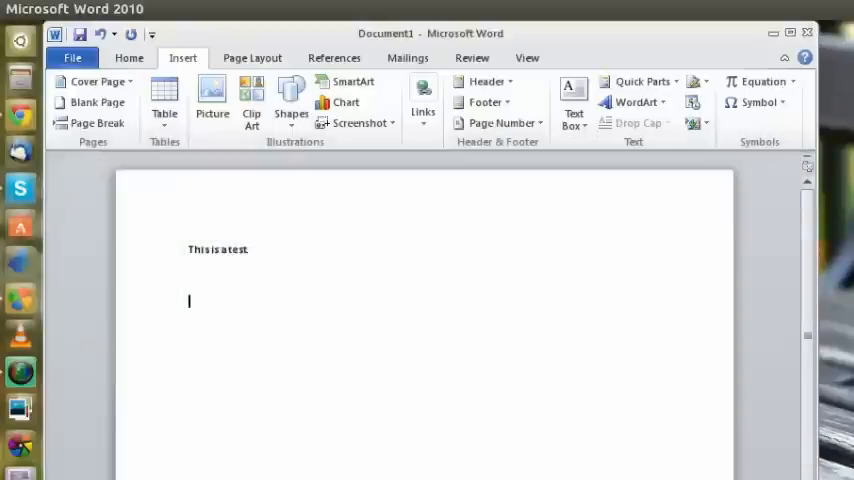
mouse_move(251, 100)
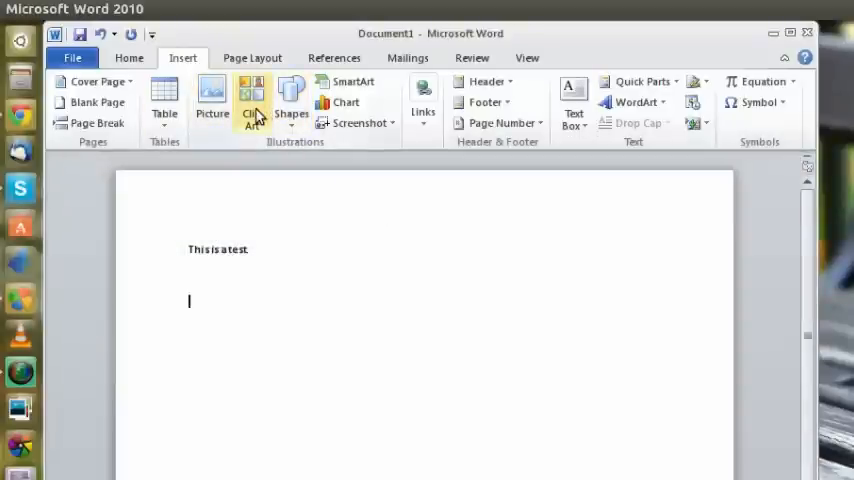
Search clip art for people including Office.com content and insert the walking woman clip.
click(252, 100)
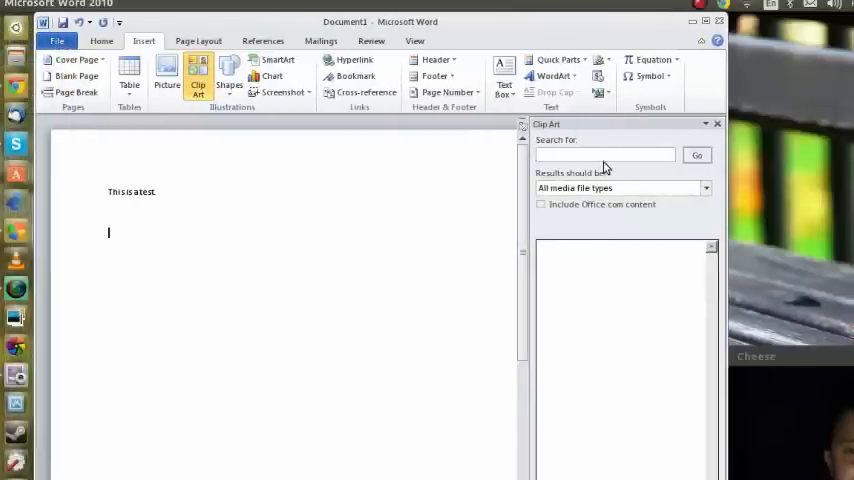
text(ped)
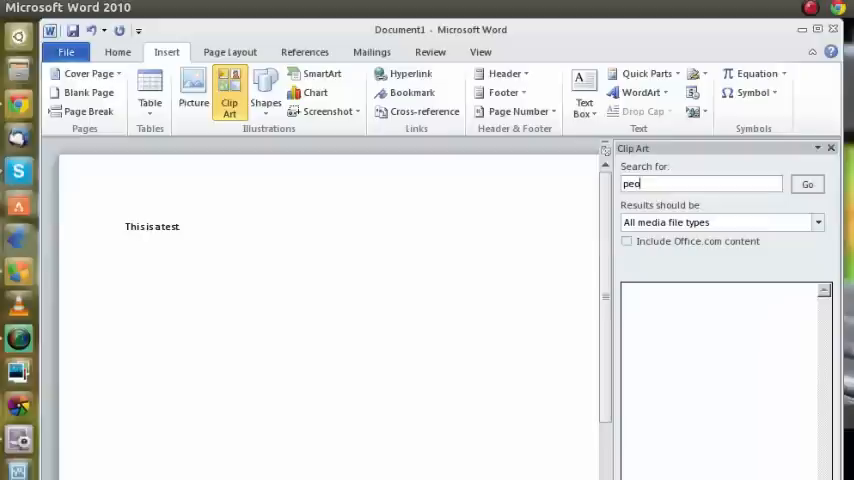
click(807, 184)
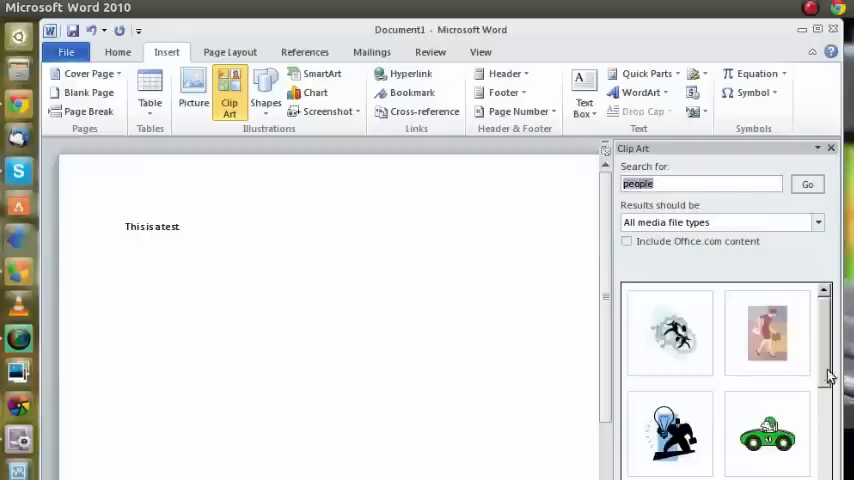
click(626, 241)
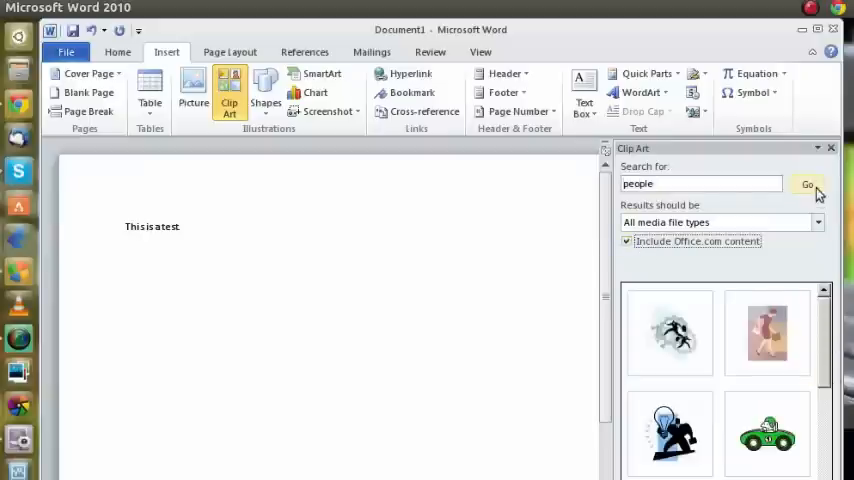
click(807, 184)
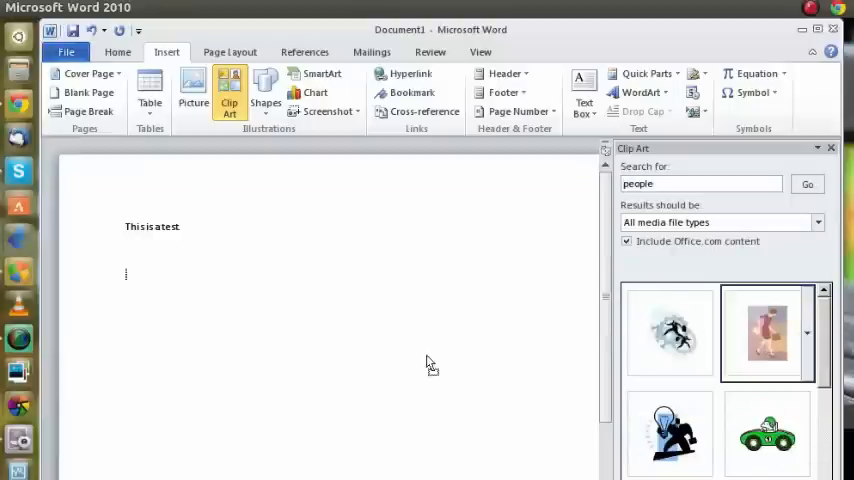
click(767, 333)
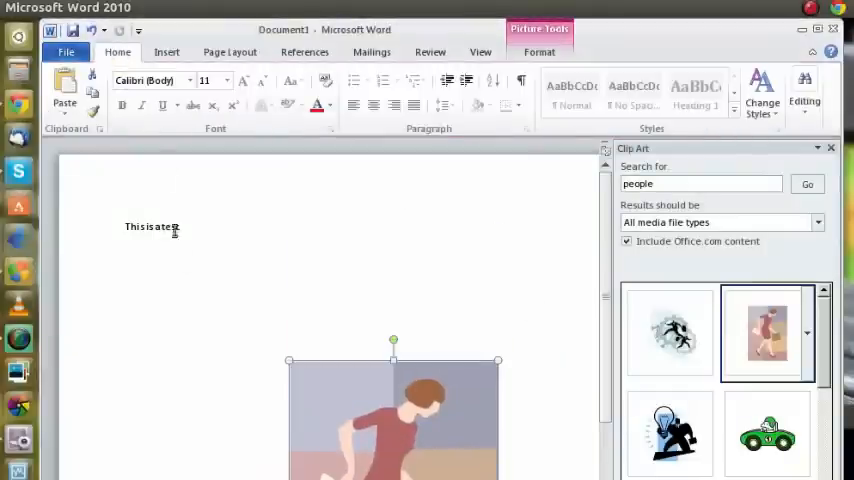
Save the document as 'This is a test.docx' and view its print preview.
click(66, 52)
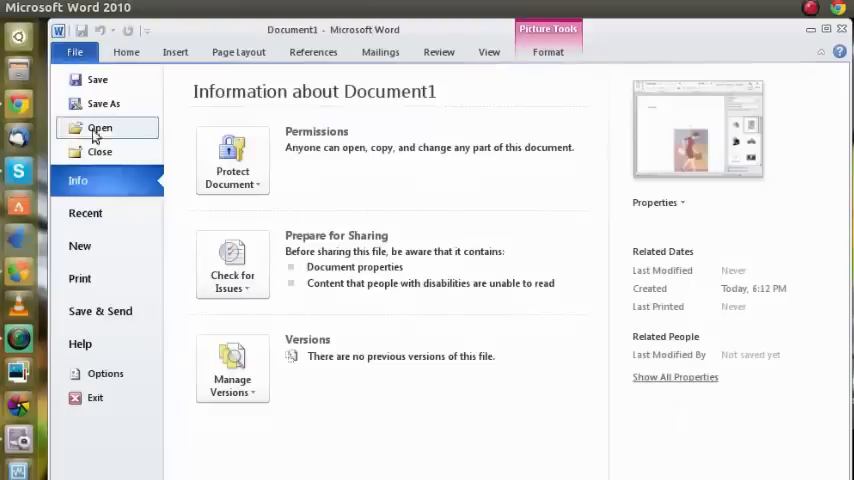
click(104, 103)
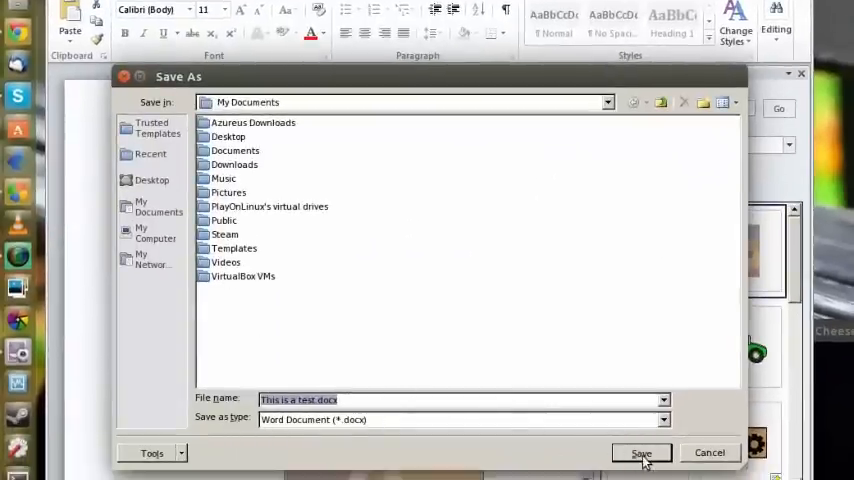
click(641, 452)
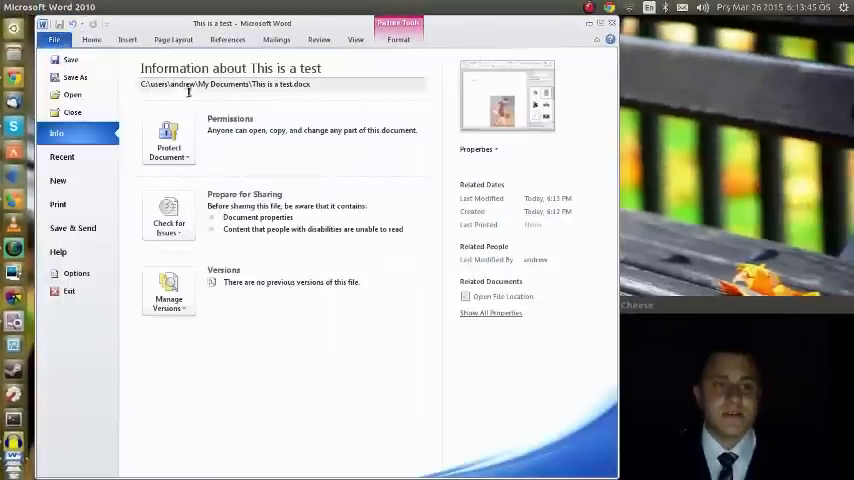
click(57, 204)
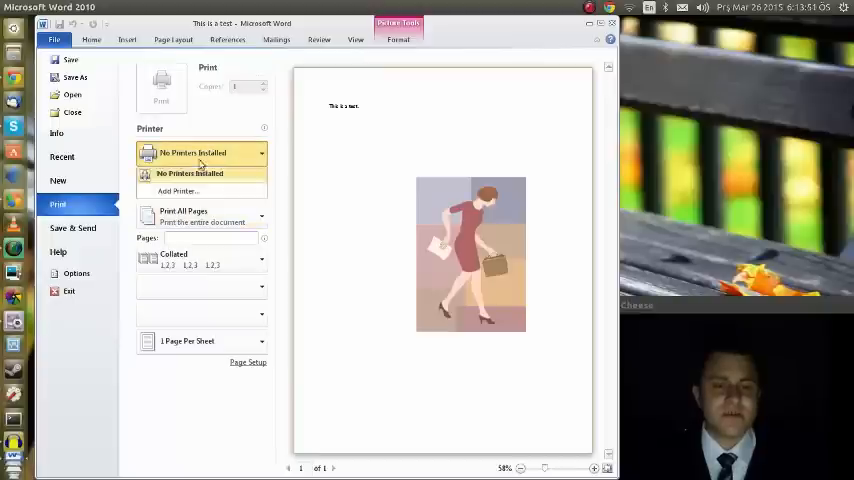
click(200, 153)
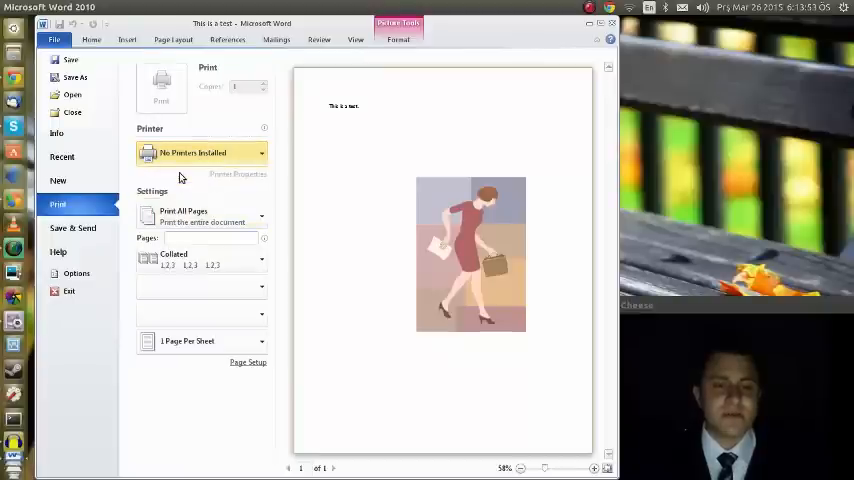
mouse_move(72, 77)
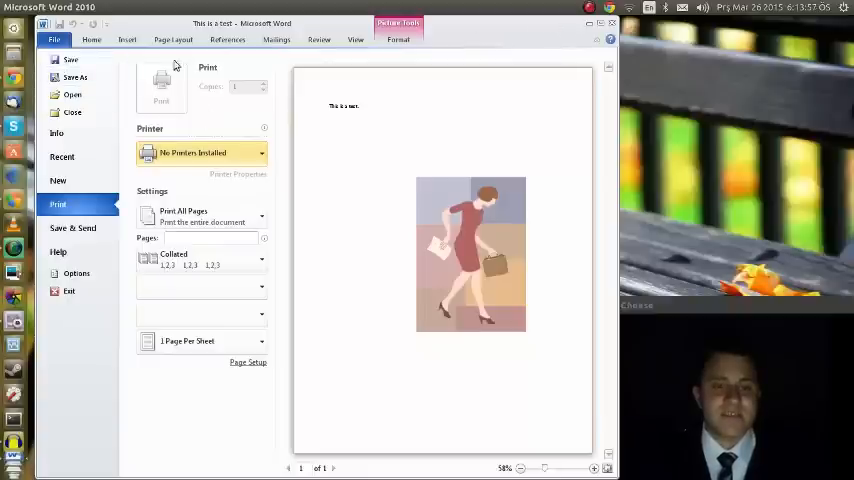
mouse_move(74, 77)
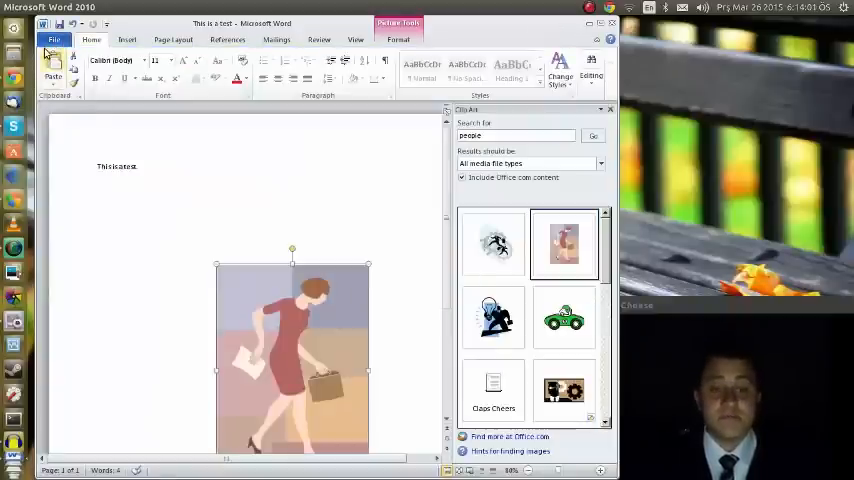
Try sending the document as an e-mail attachment and dismiss the MAPI failure message.
click(57, 40)
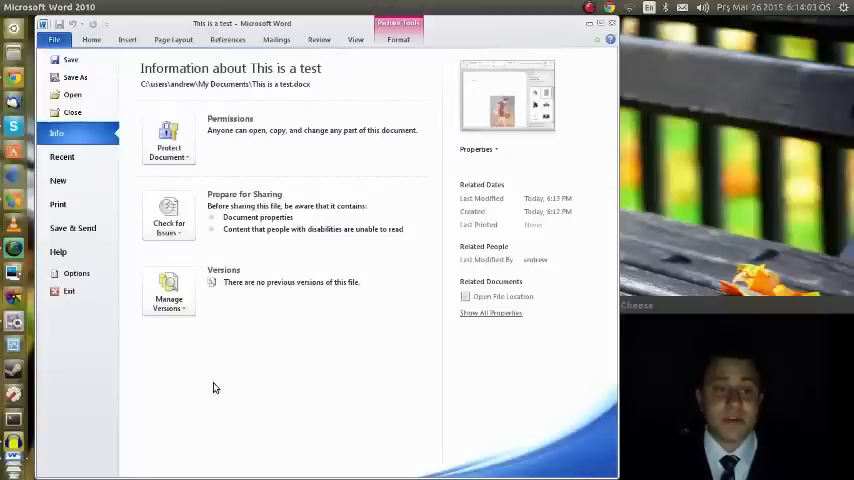
click(72, 228)
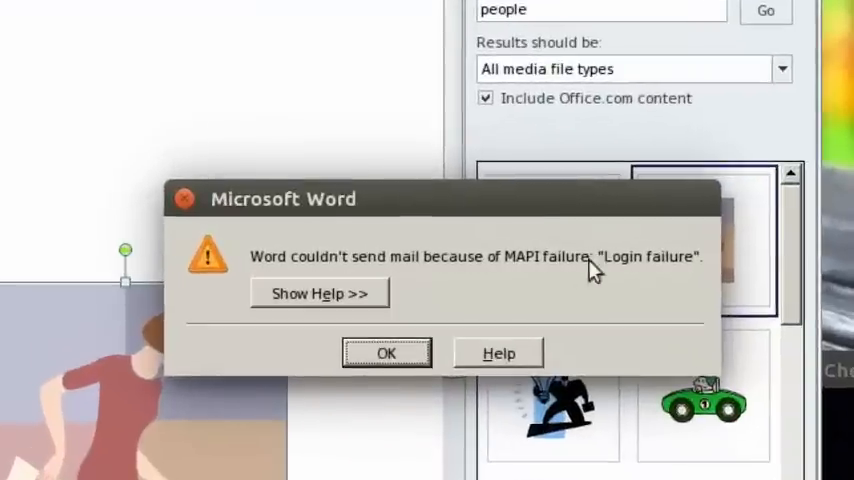
click(388, 352)
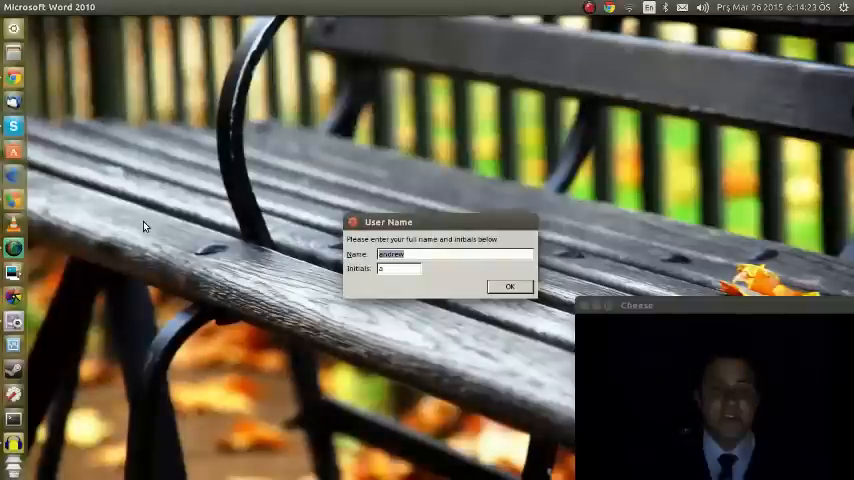
Confirm the user name prompt and open This is a test.docx with Microsoft Word 2010.
click(508, 287)
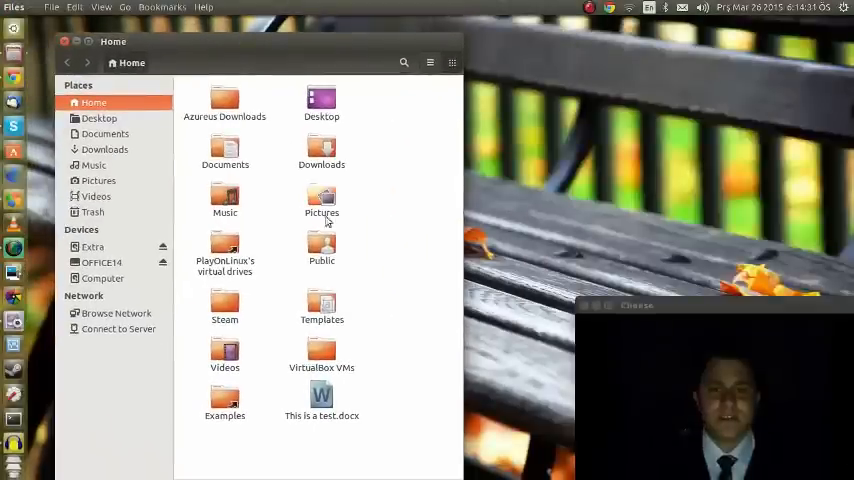
mouse_move(321, 396)
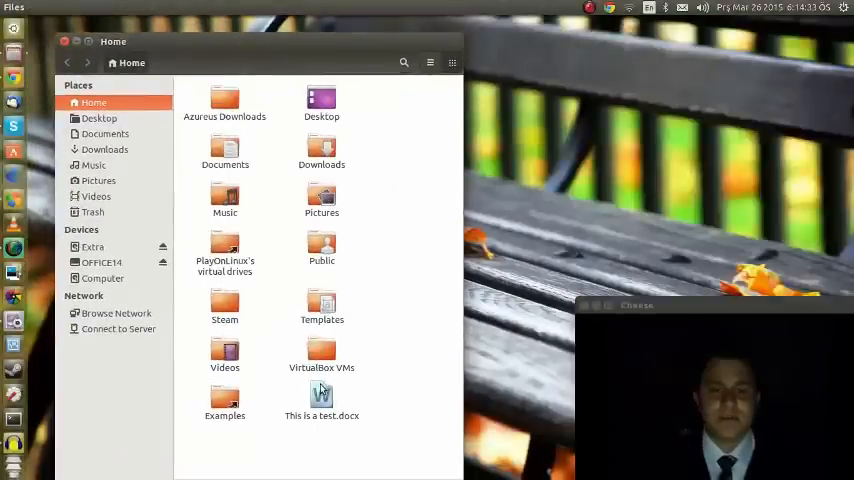
right_click(321, 395)
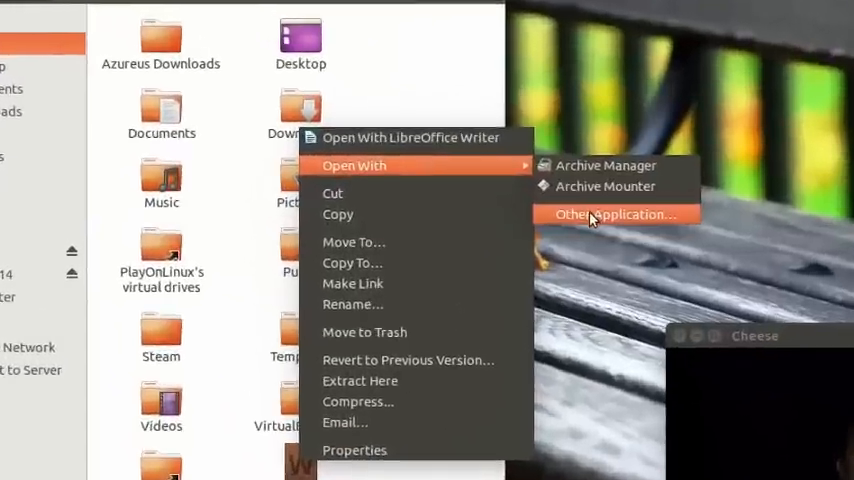
click(618, 214)
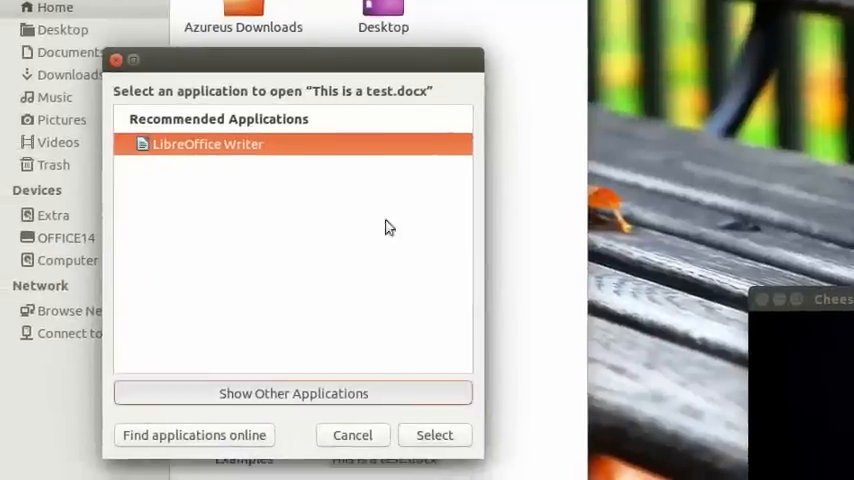
click(293, 392)
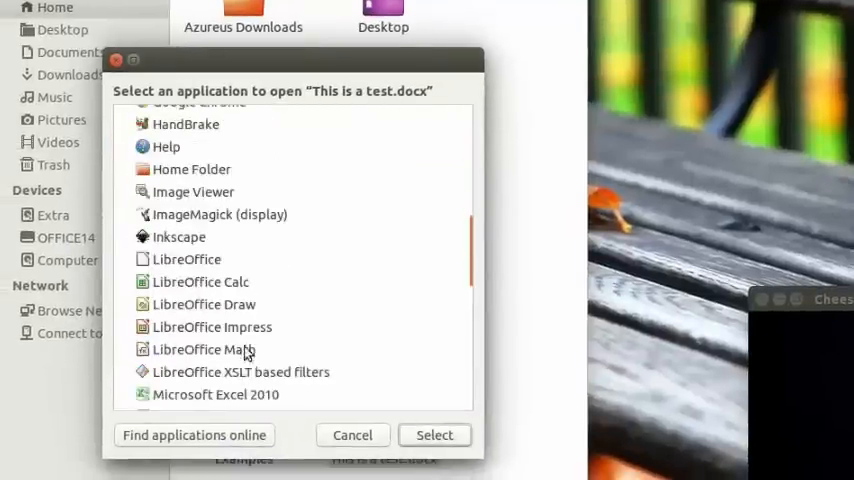
scroll(down, 3)
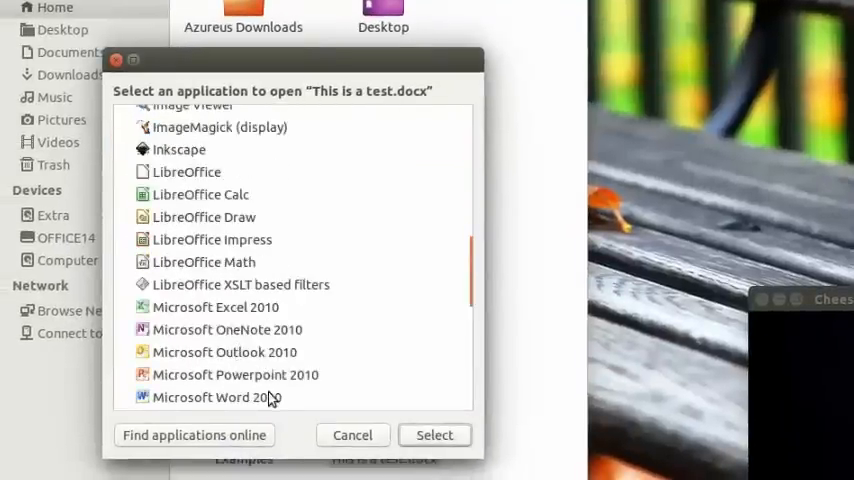
click(352, 435)
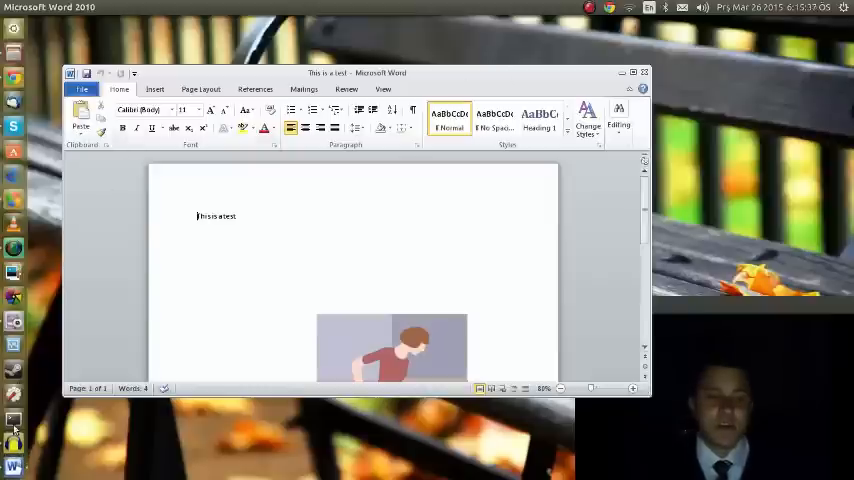
Check the reopened document's text and clip art, then close Word 2010.
click(16, 405)
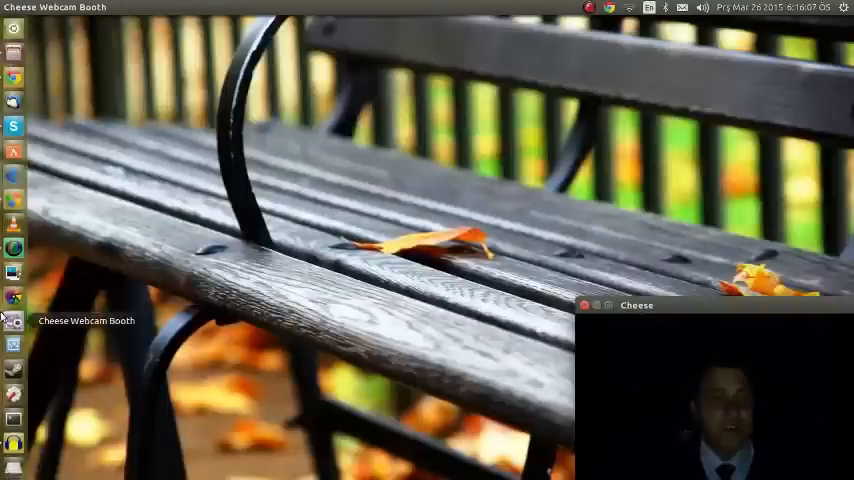
mouse_move(14, 224)
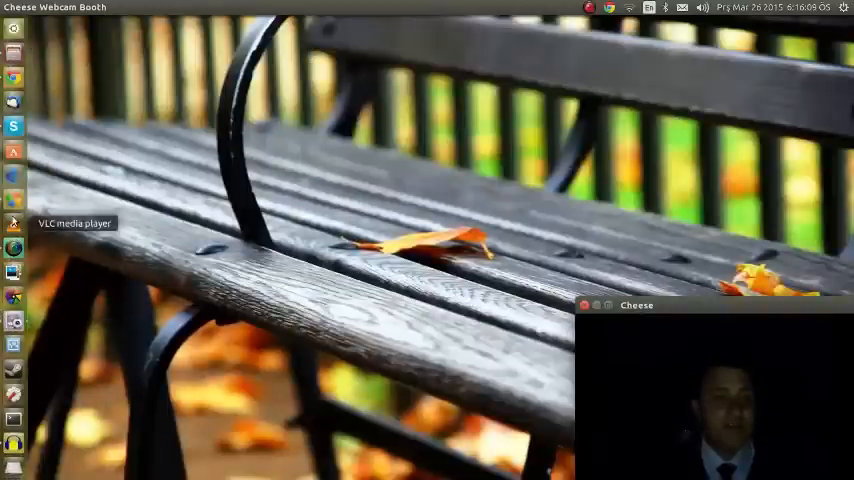